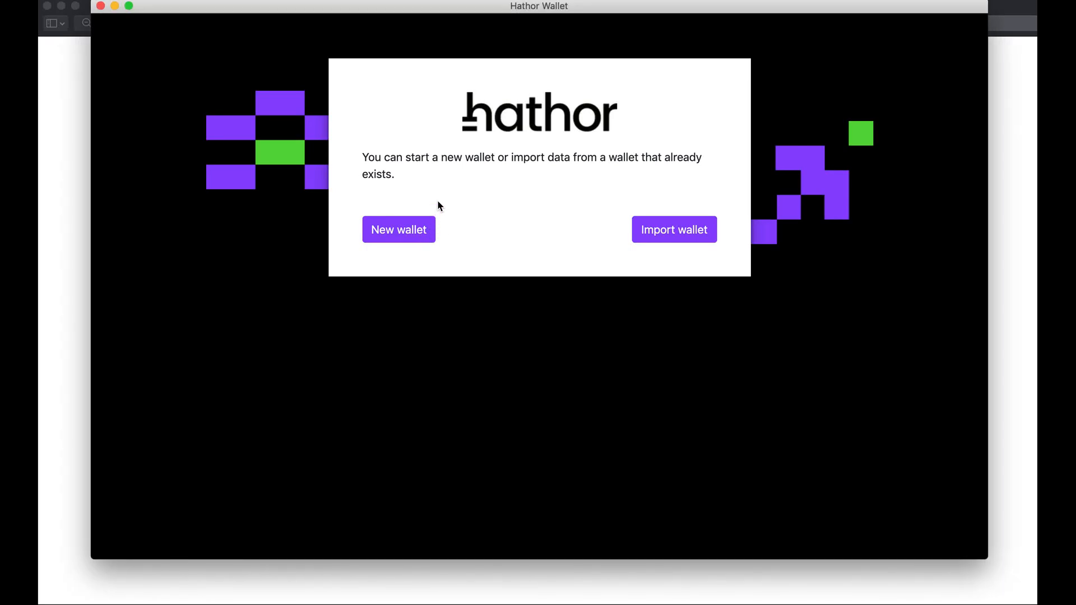
- Start creating a brand-new wallet from the welcome screen
left_click(398, 228)
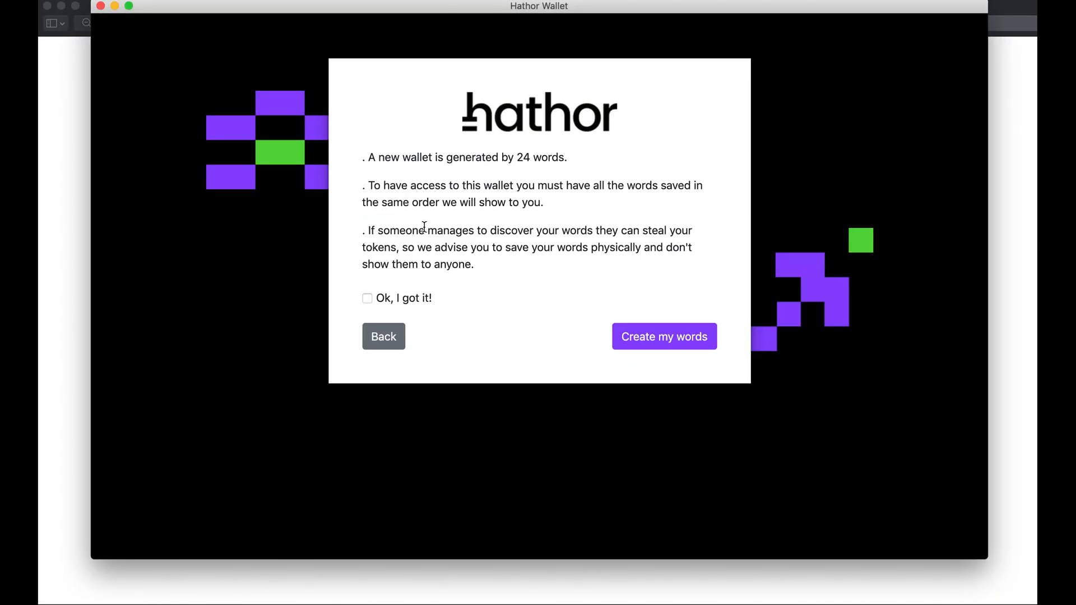
mouse_move(426, 202)
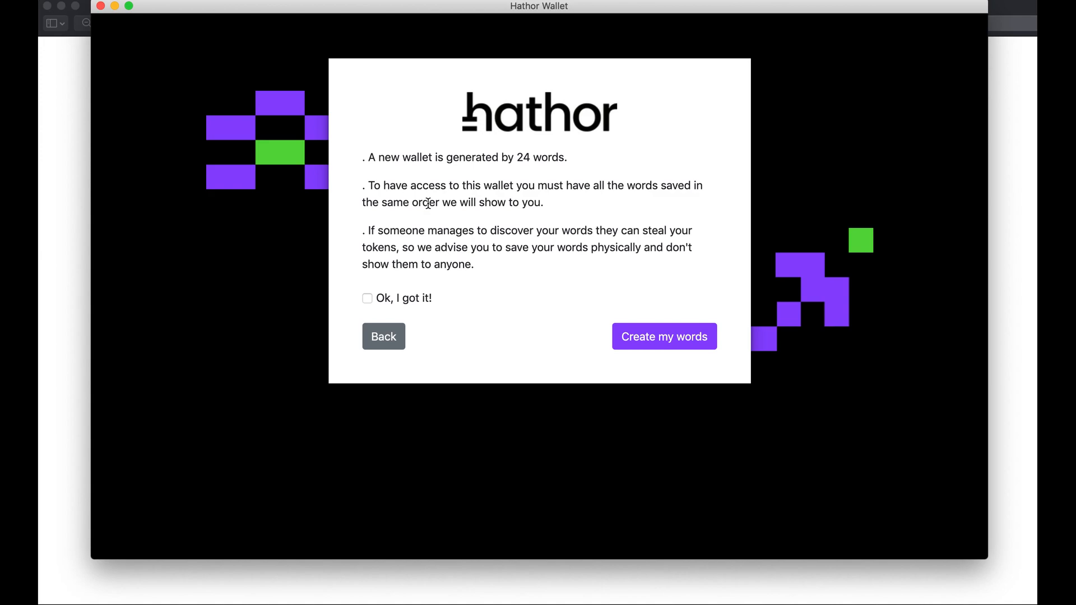
mouse_move(405, 306)
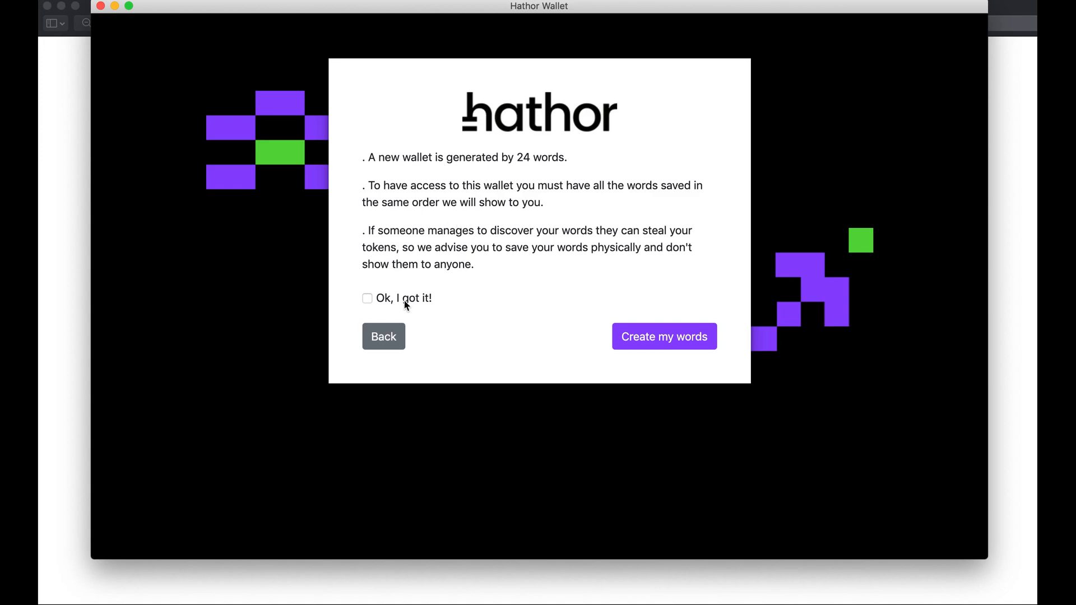
- Accept the 24-word warning, generate the seed words and show them for backup
left_click(662, 336)
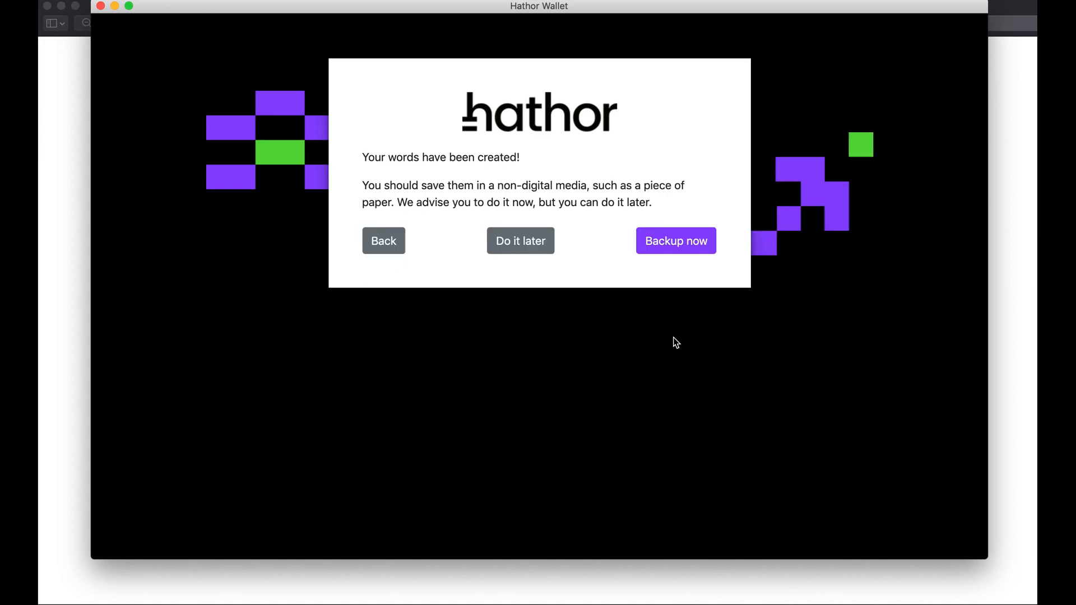
mouse_move(521, 301)
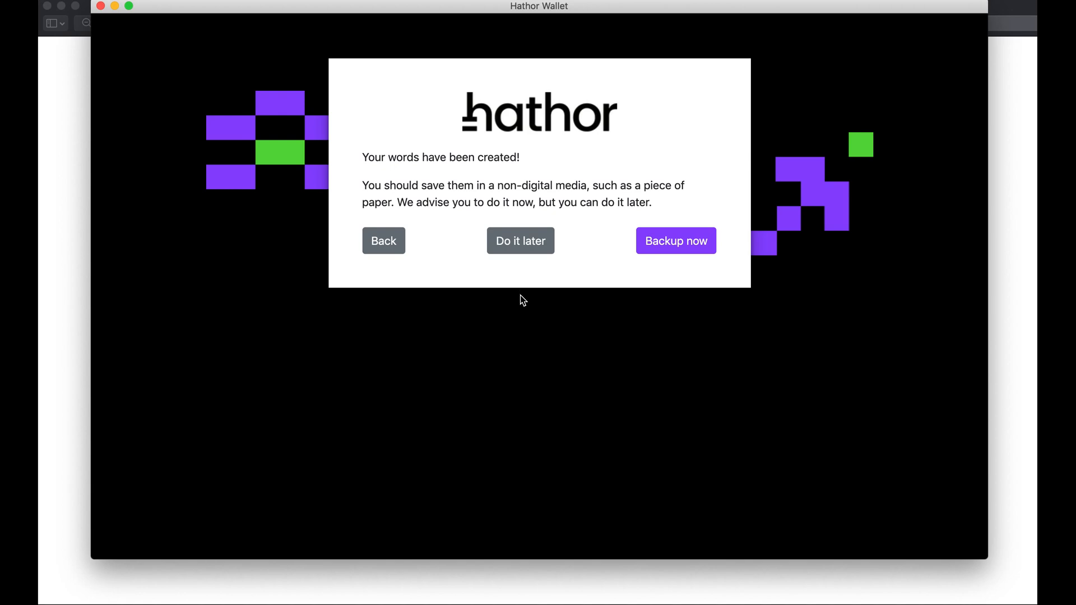
mouse_move(561, 307)
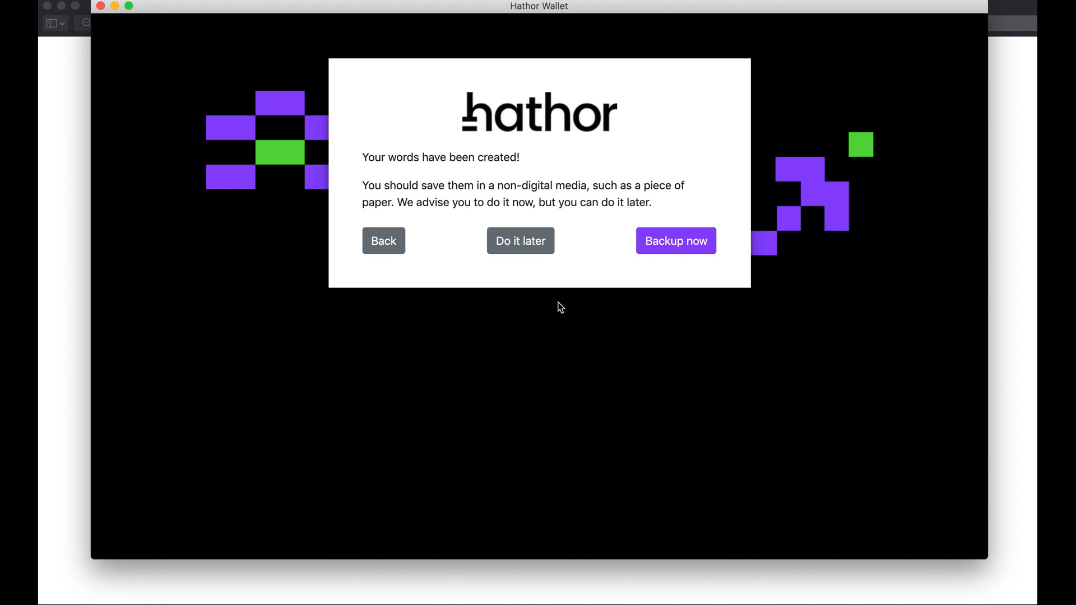
mouse_move(663, 286)
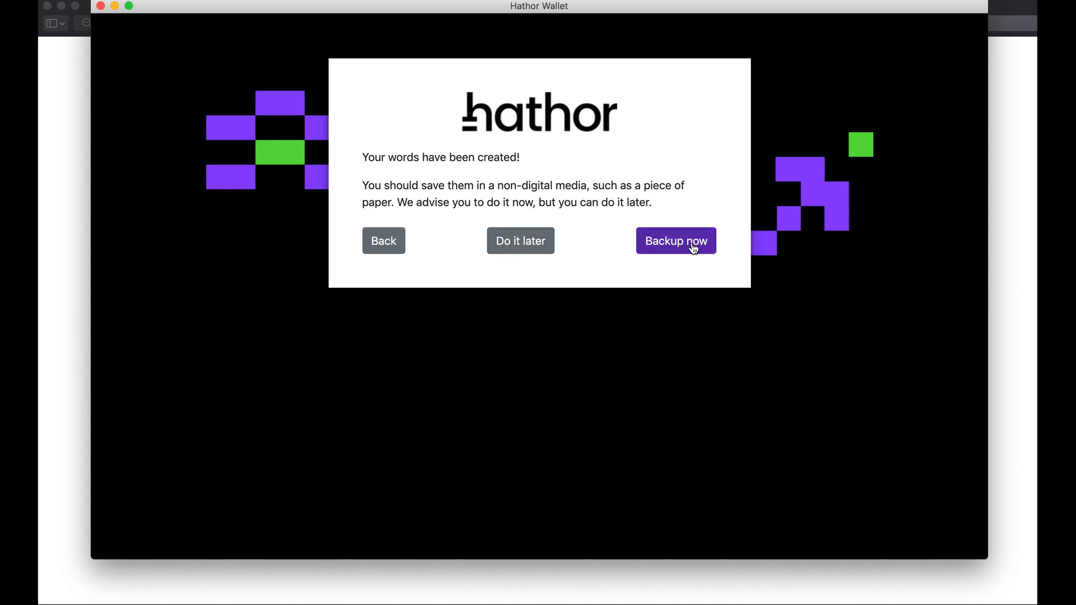
left_click(674, 241)
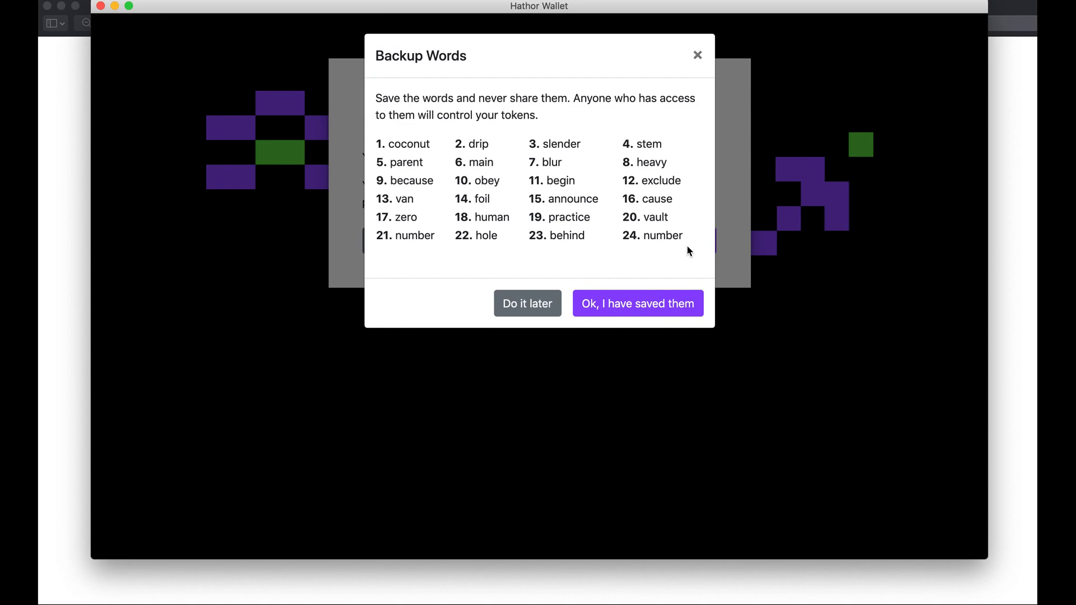
mouse_move(403, 276)
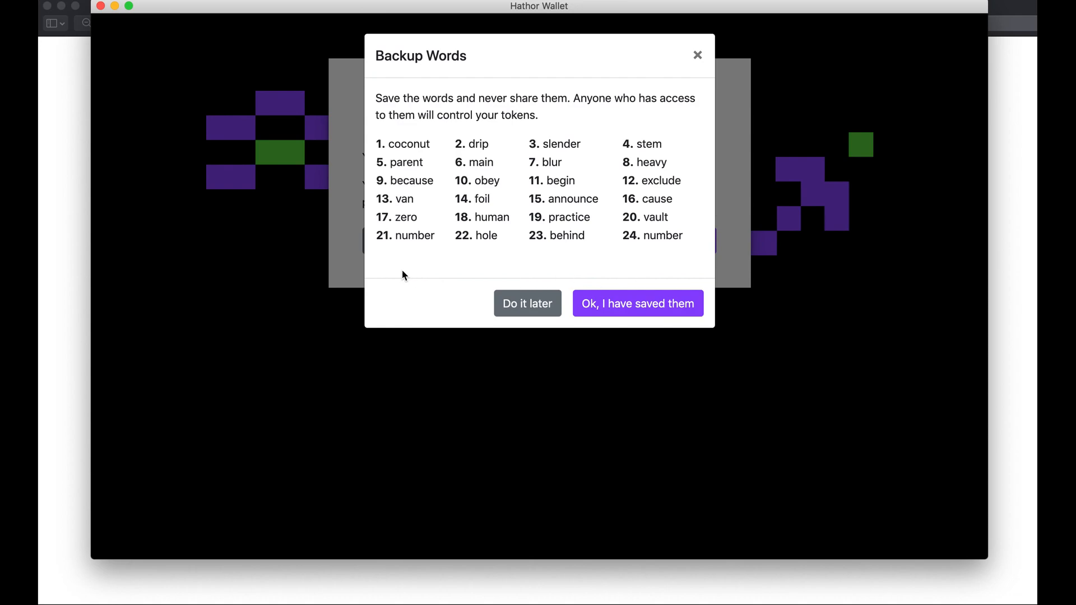
- Confirm the words are saved and validate the order: slender, blur, because, obey
left_click(636, 304)
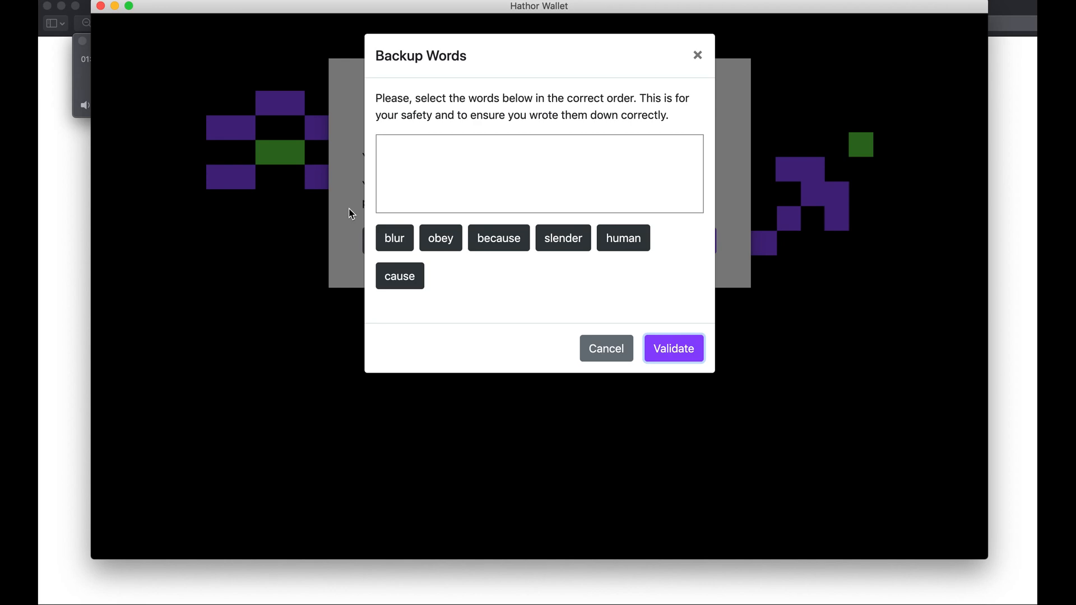
mouse_move(478, 218)
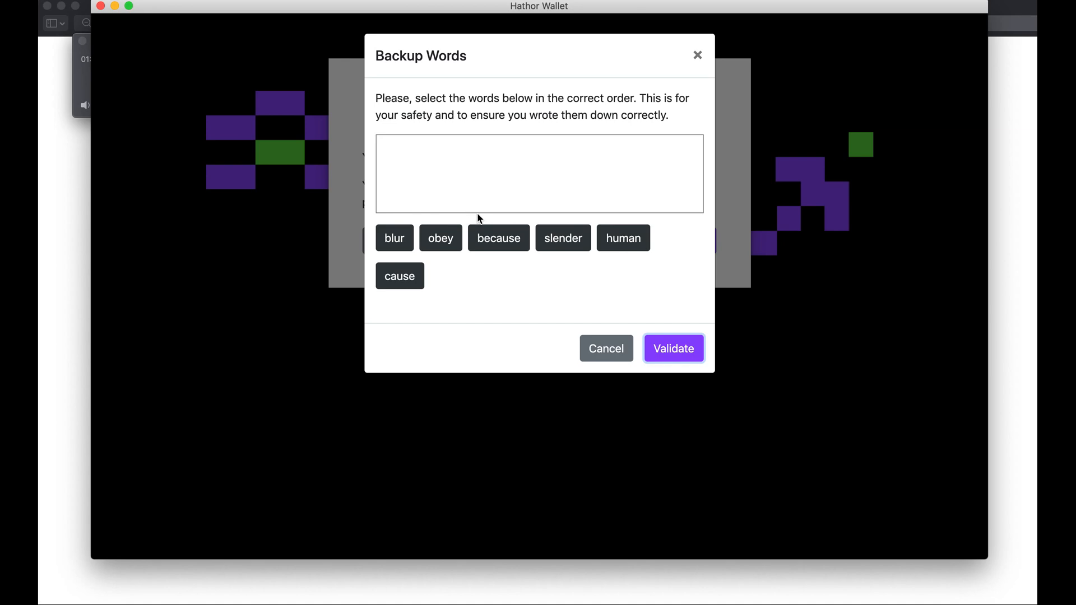
left_click(561, 238)
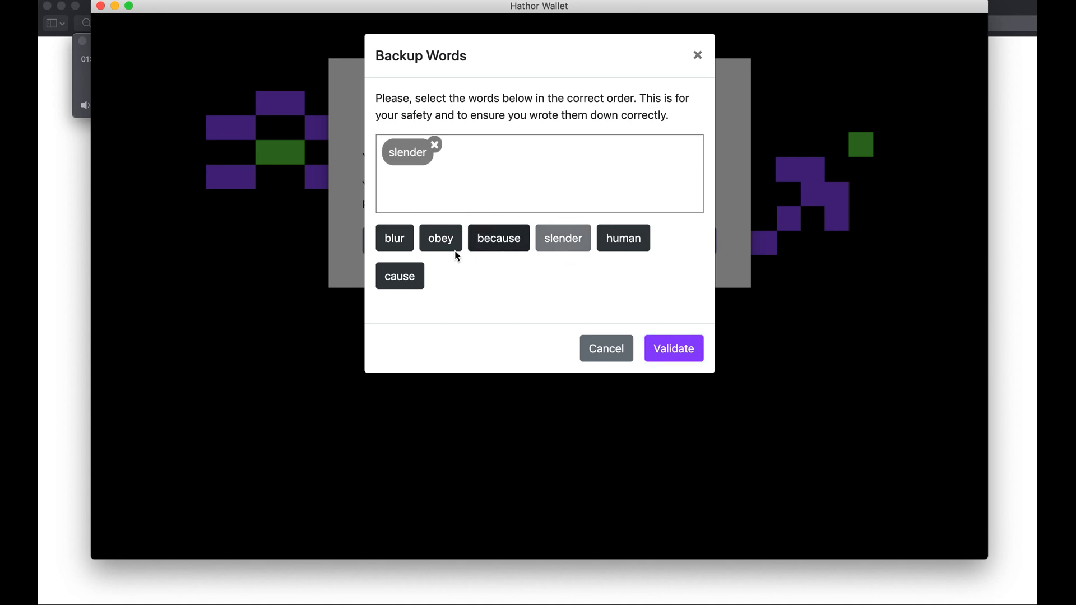
left_click(393, 238)
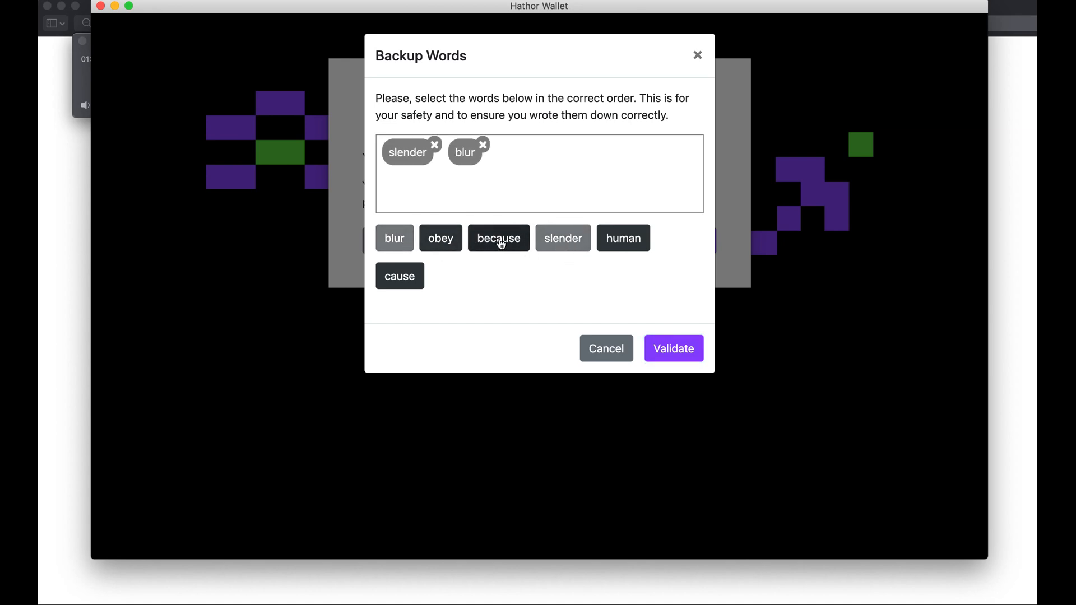
left_click(497, 238)
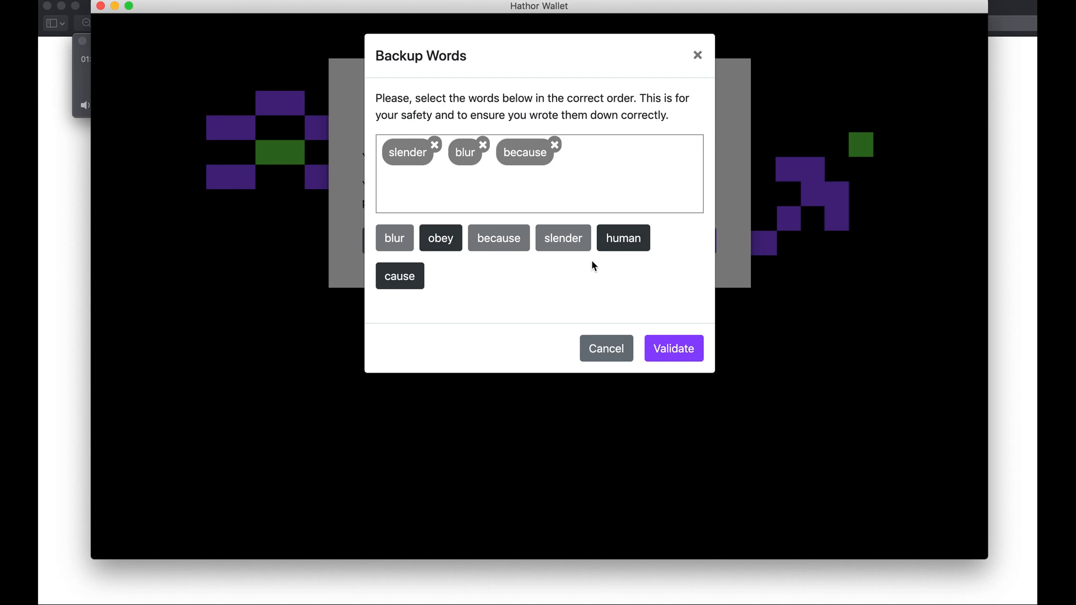
left_click(440, 238)
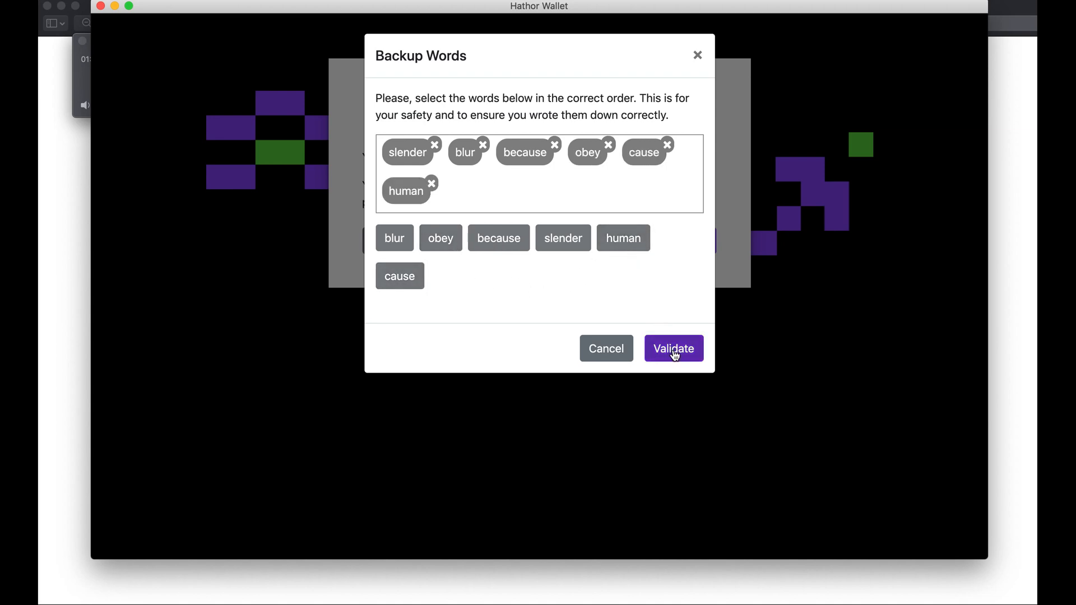
left_click(674, 349)
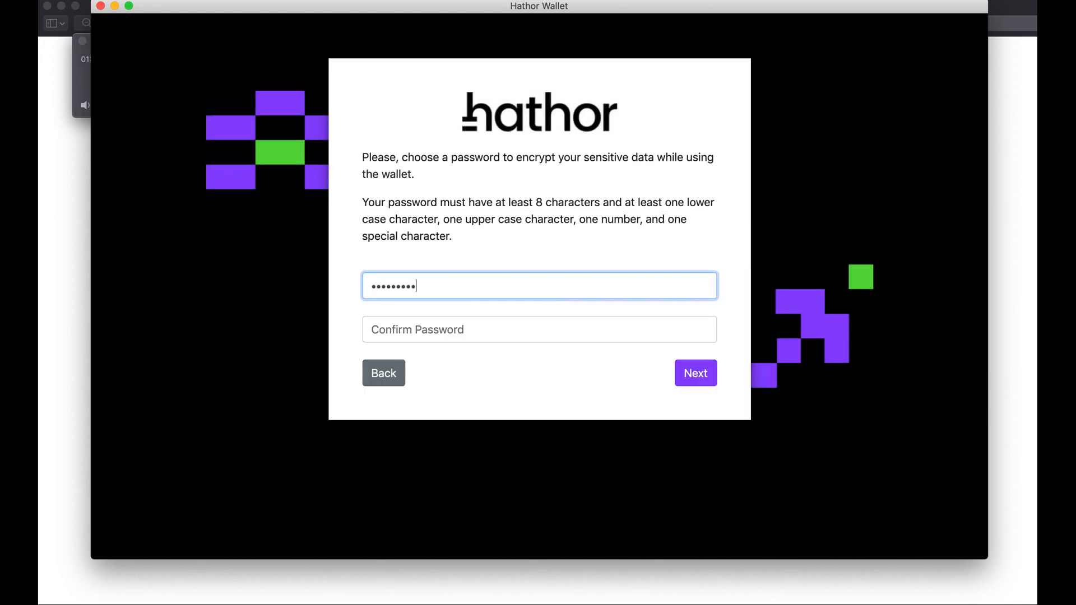
- Enter and confirm the wallet password, moving on to PIN setup
left_click(539, 329)
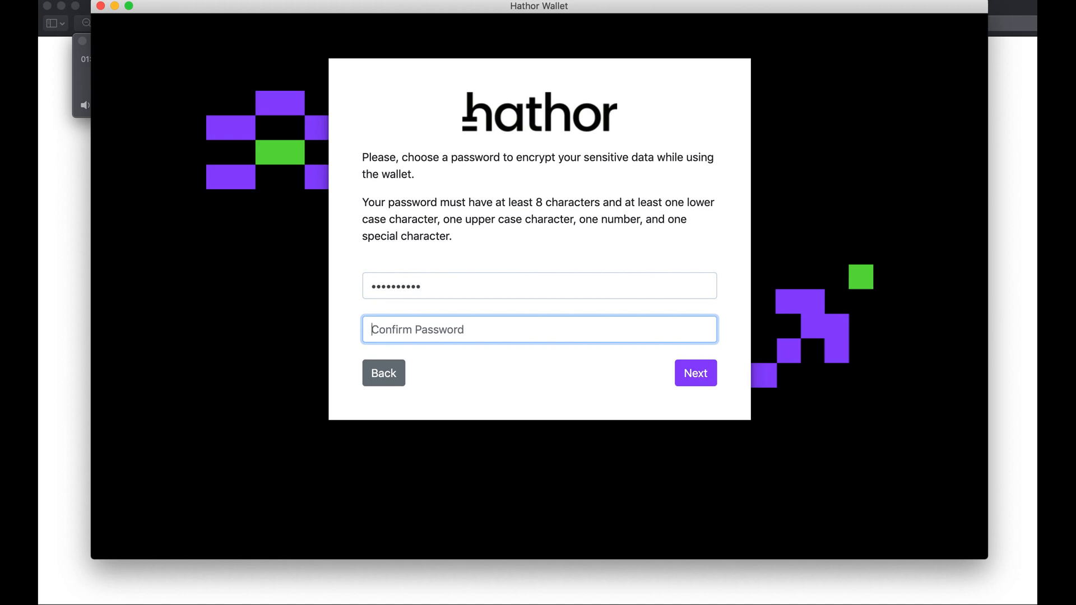
type("••••••••••")
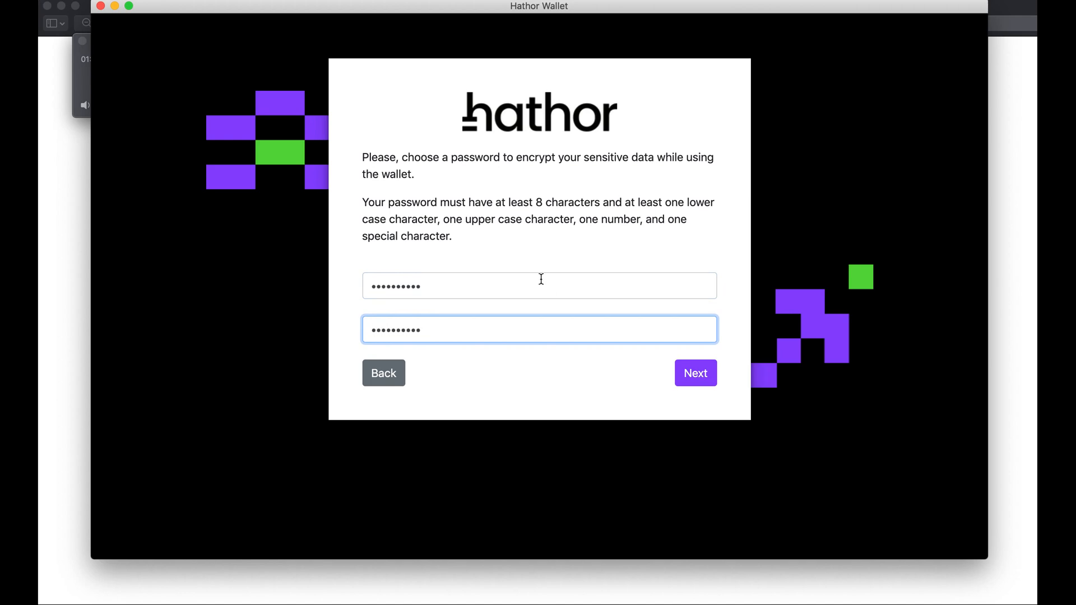
left_click(695, 373)
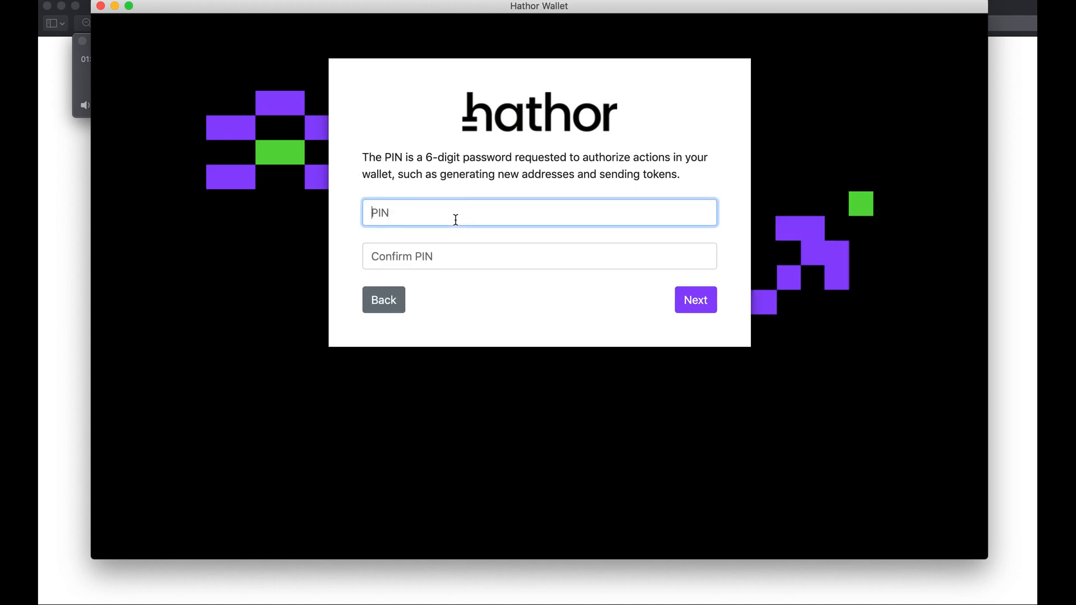
- Enter the 6-digit PIN to finish setup and start loading the wallet
type("123")
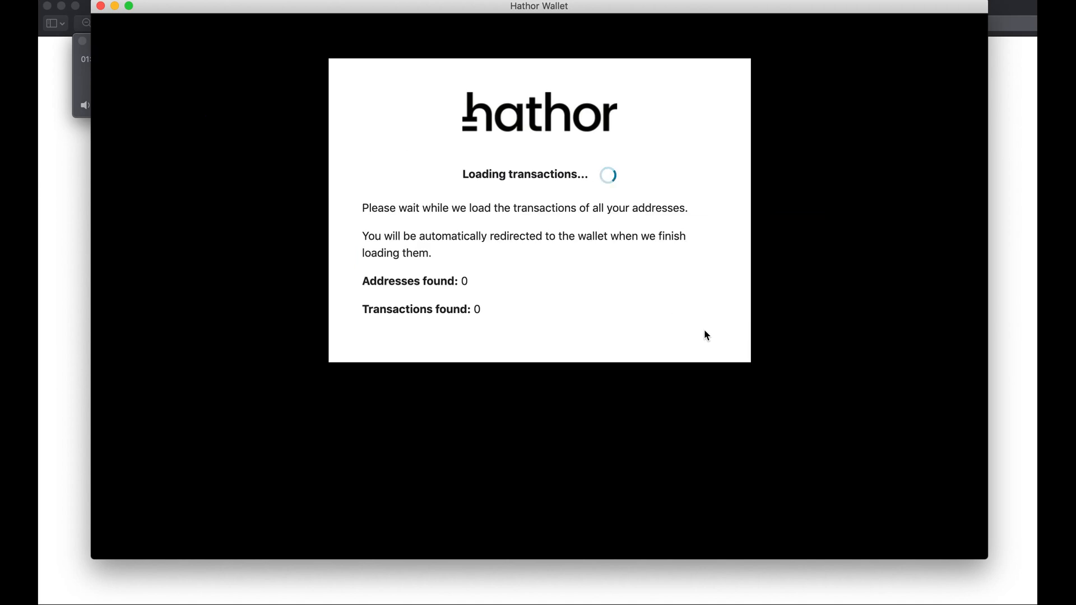
mouse_move(602, 337)
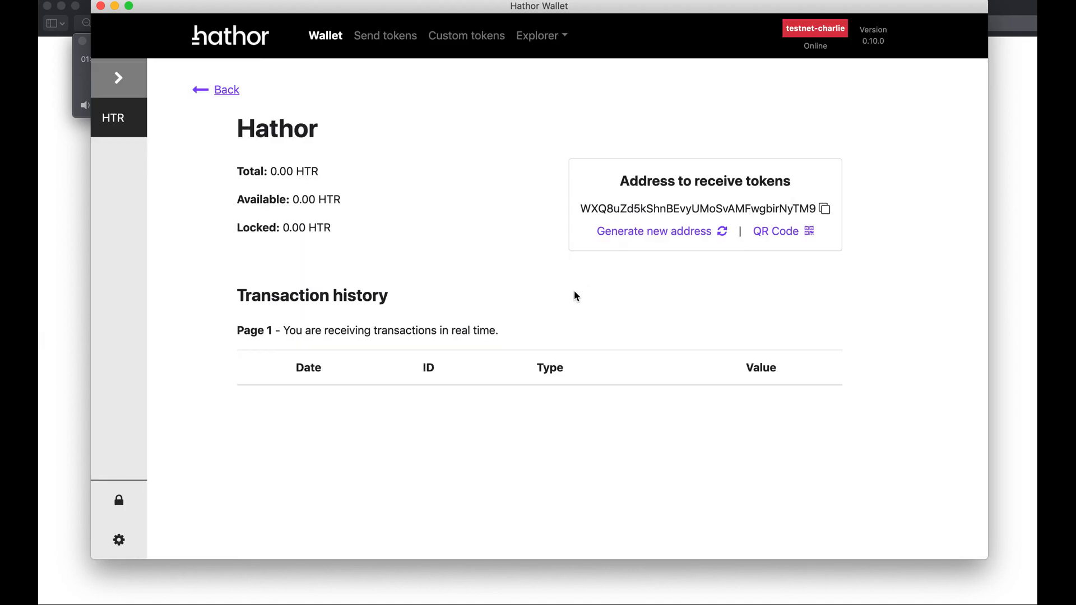
mouse_move(468, 241)
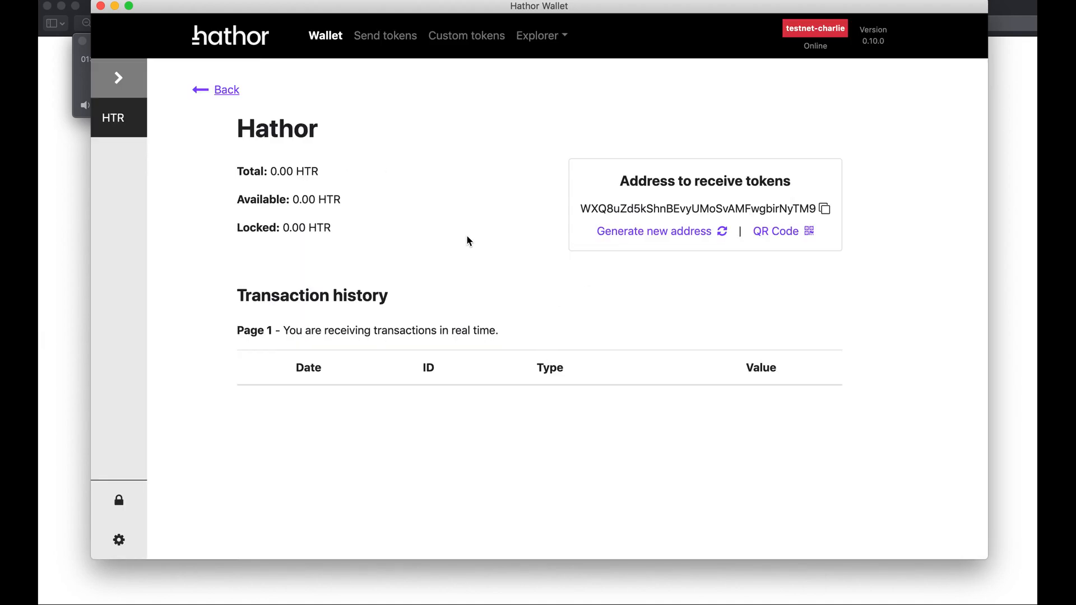